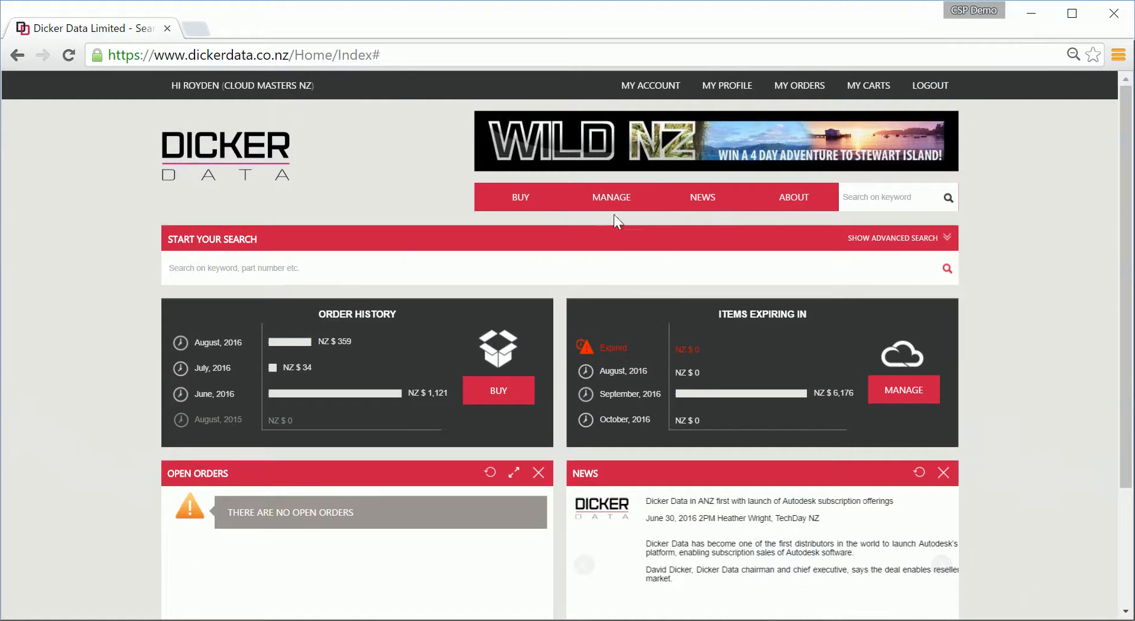
Go to Manage and open the Microsoft CSP program's Manage by Programs page.
click(610, 197)
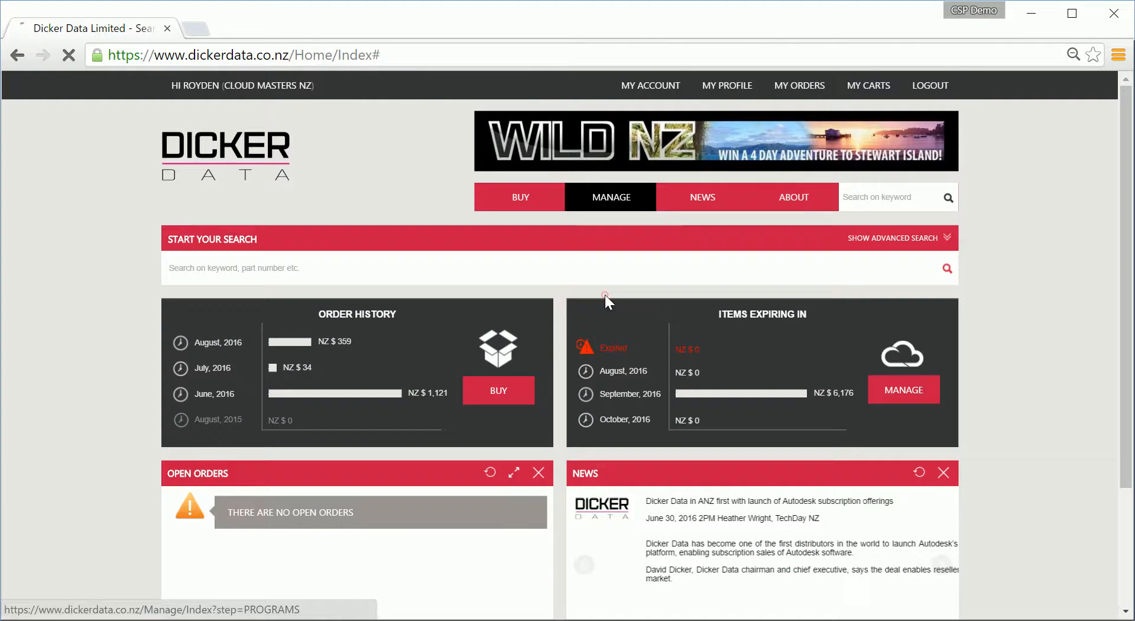
click(610, 197)
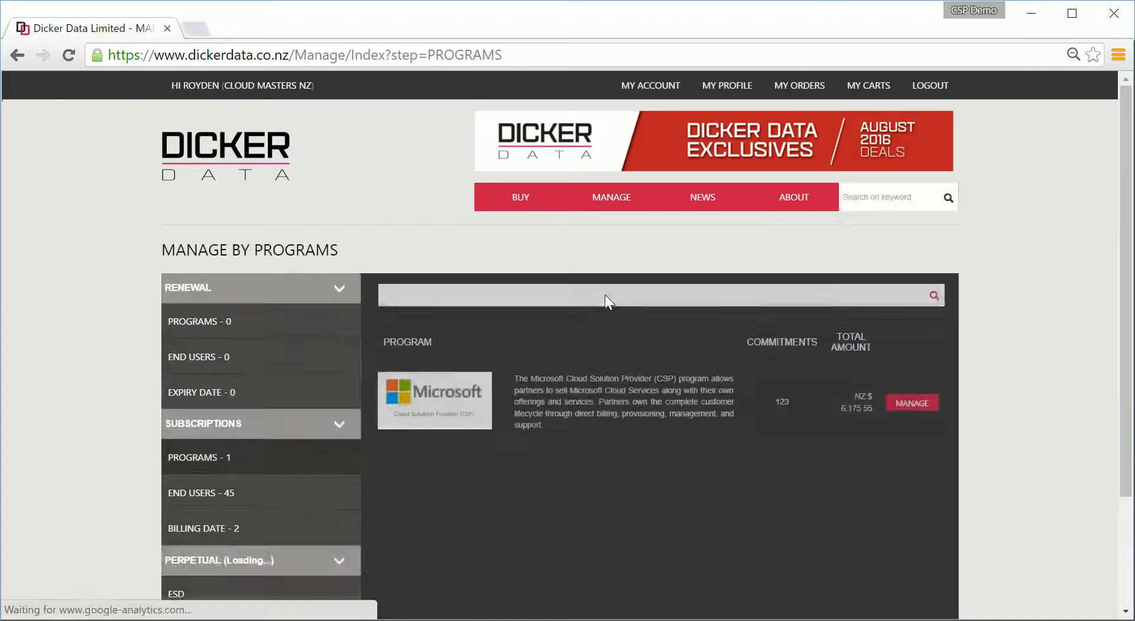
click(910, 402)
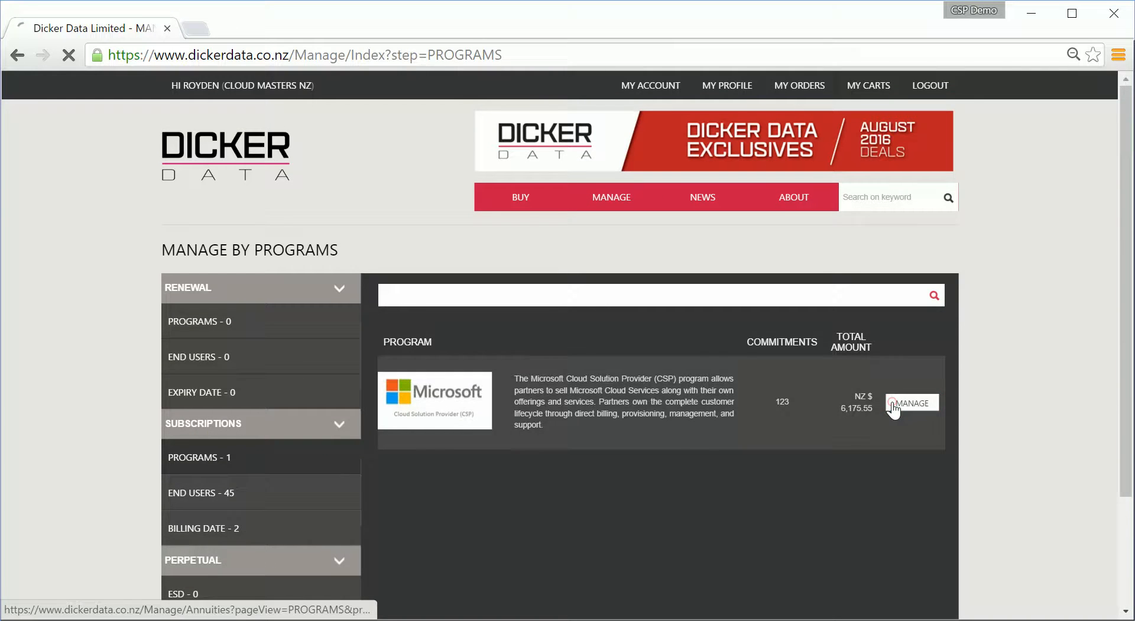
Search the annuities for 'nz ltd' and open Burt's Burgers NZ Ltd.
click(910, 402)
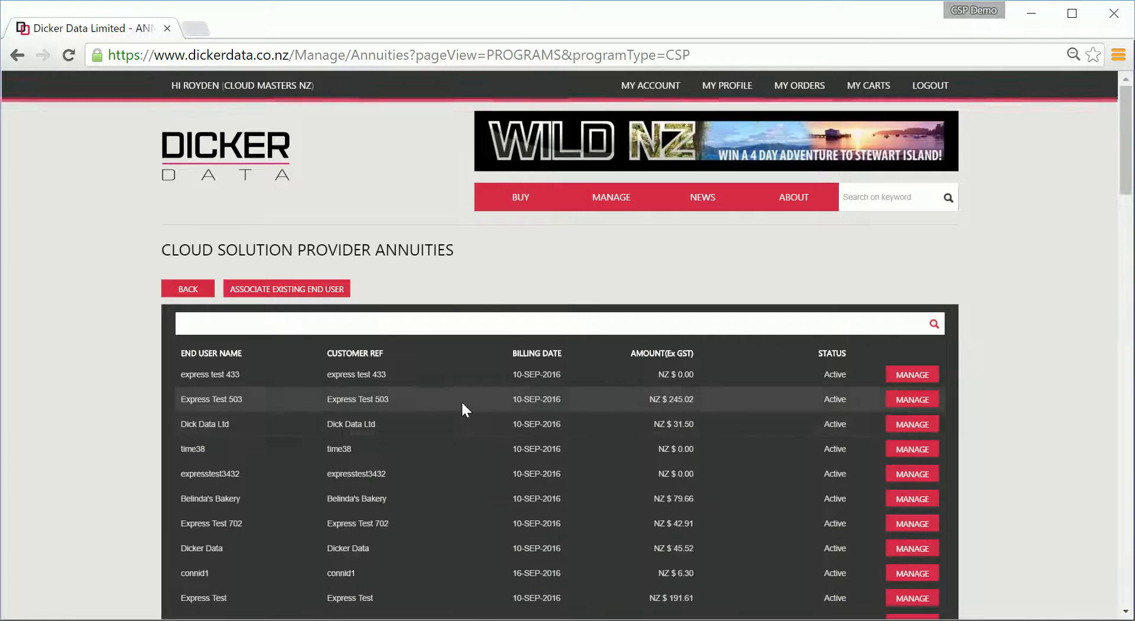
text(nz)
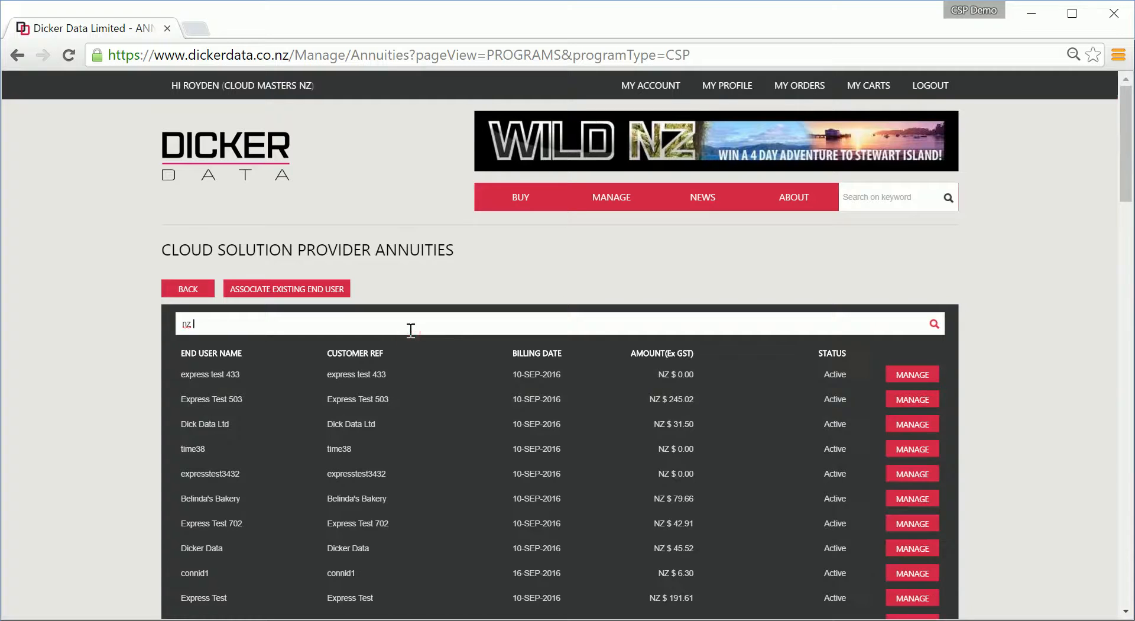
text(ltd)
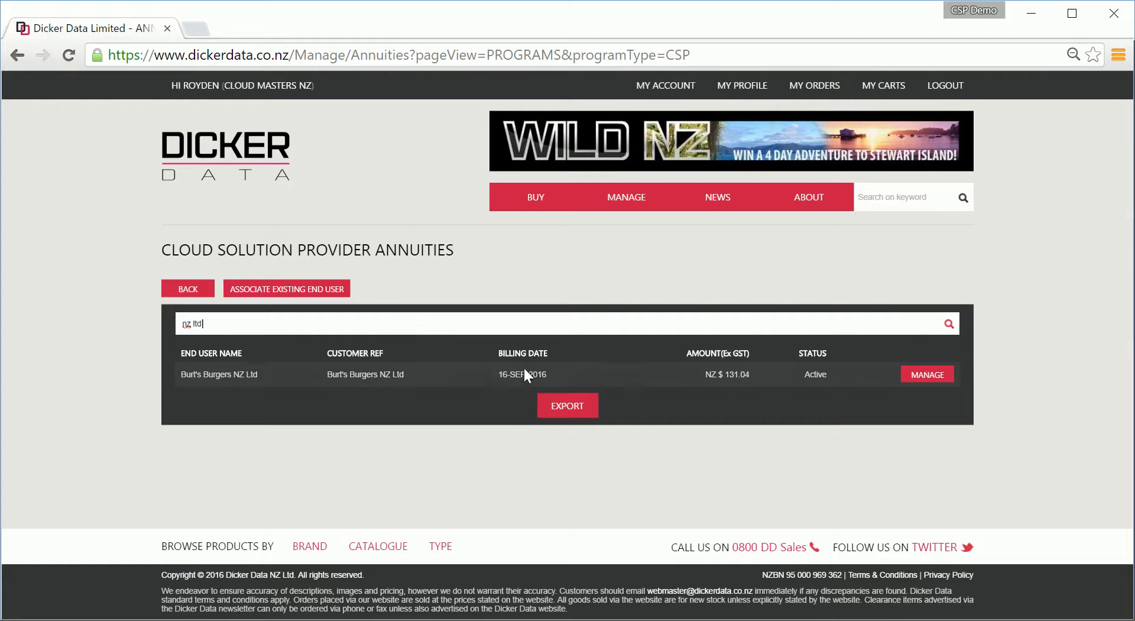
click(927, 374)
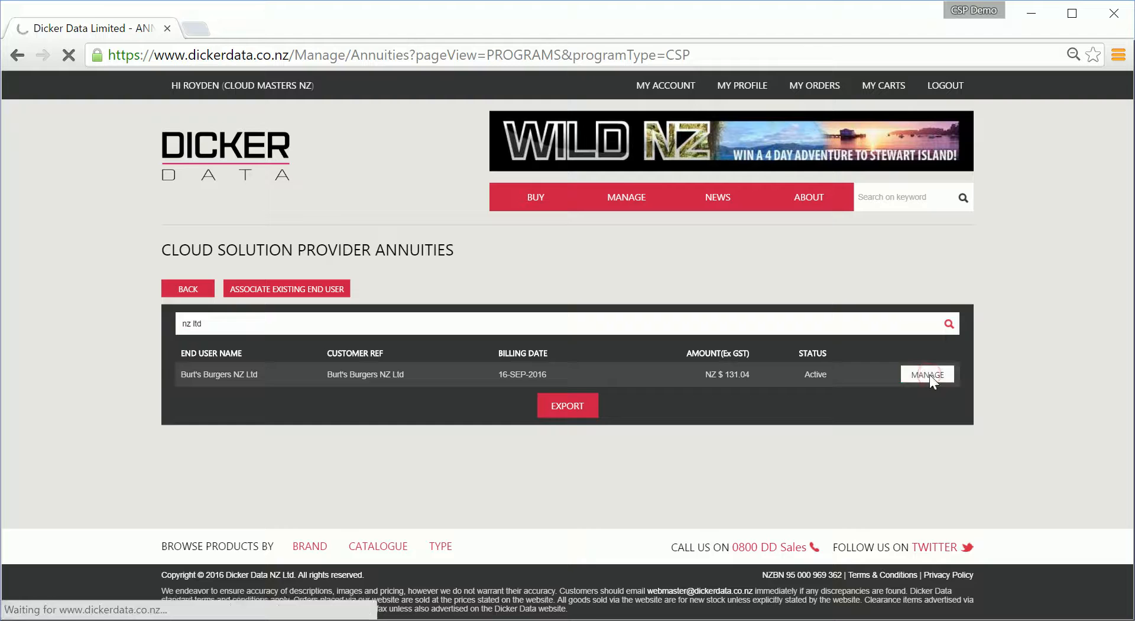
Open Burt's Burgers NZ Ltd tenant details and start adding a new subscription.
click(927, 374)
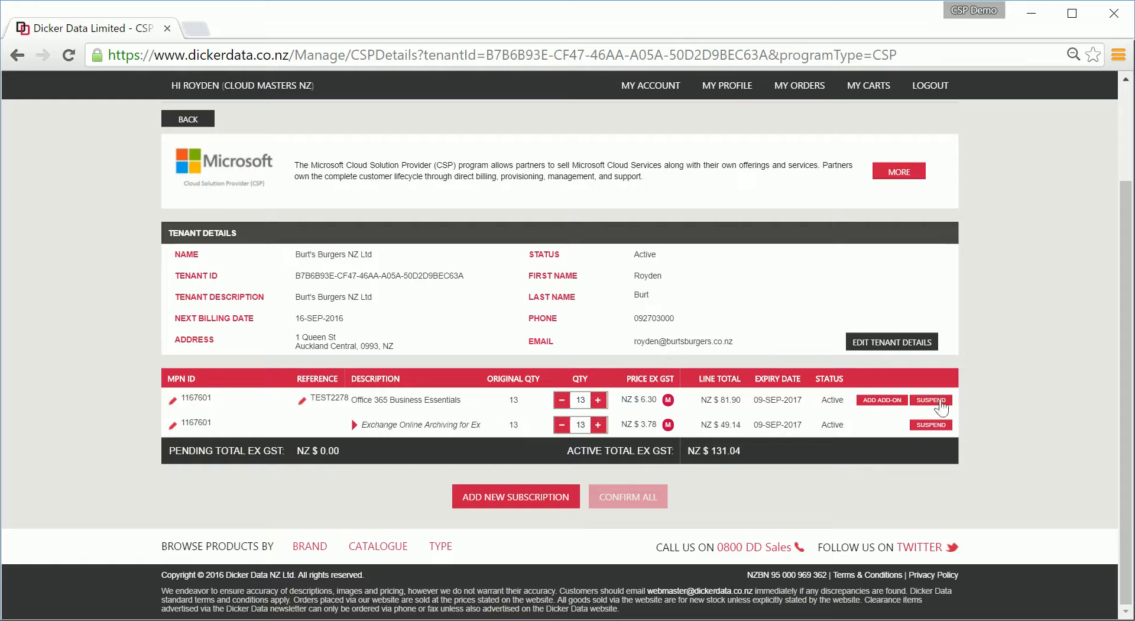
mouse_move(515, 497)
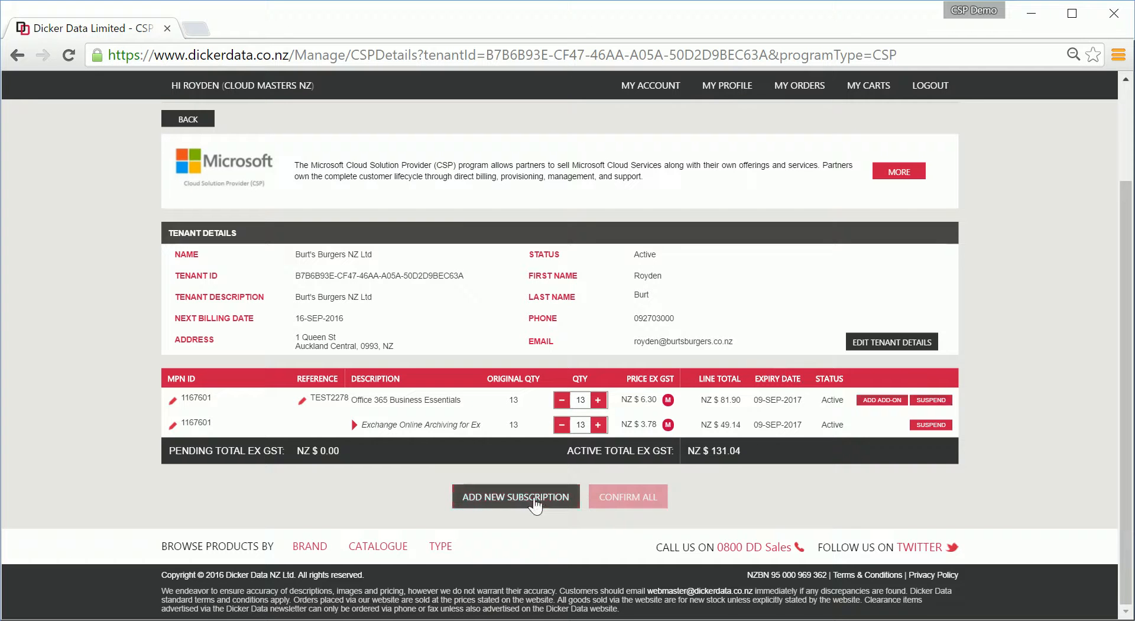
click(516, 496)
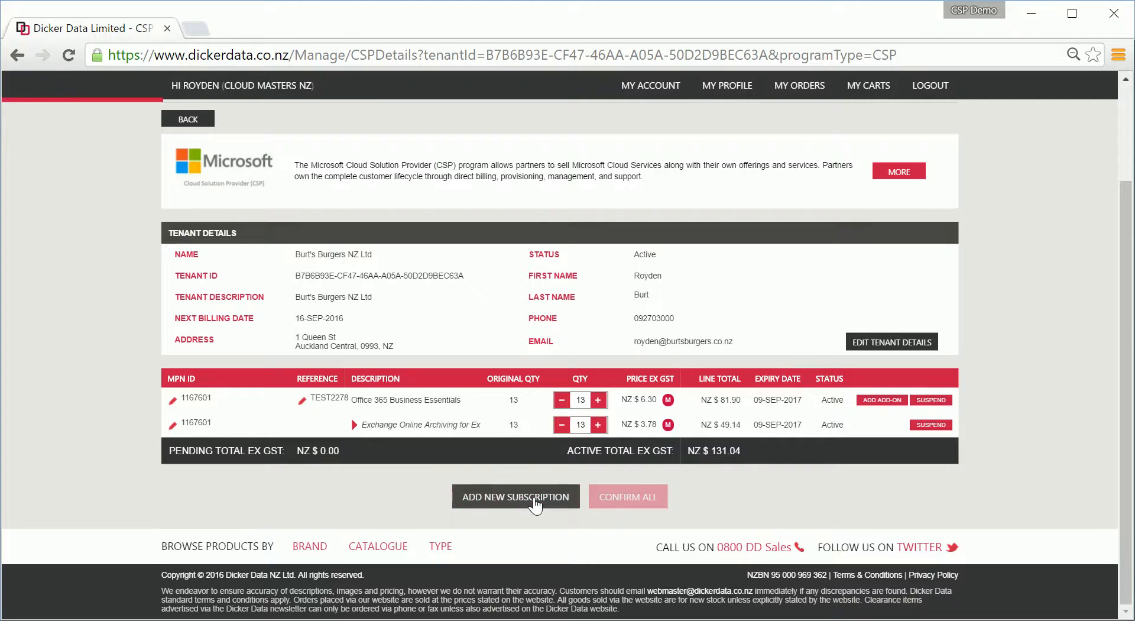
click(515, 496)
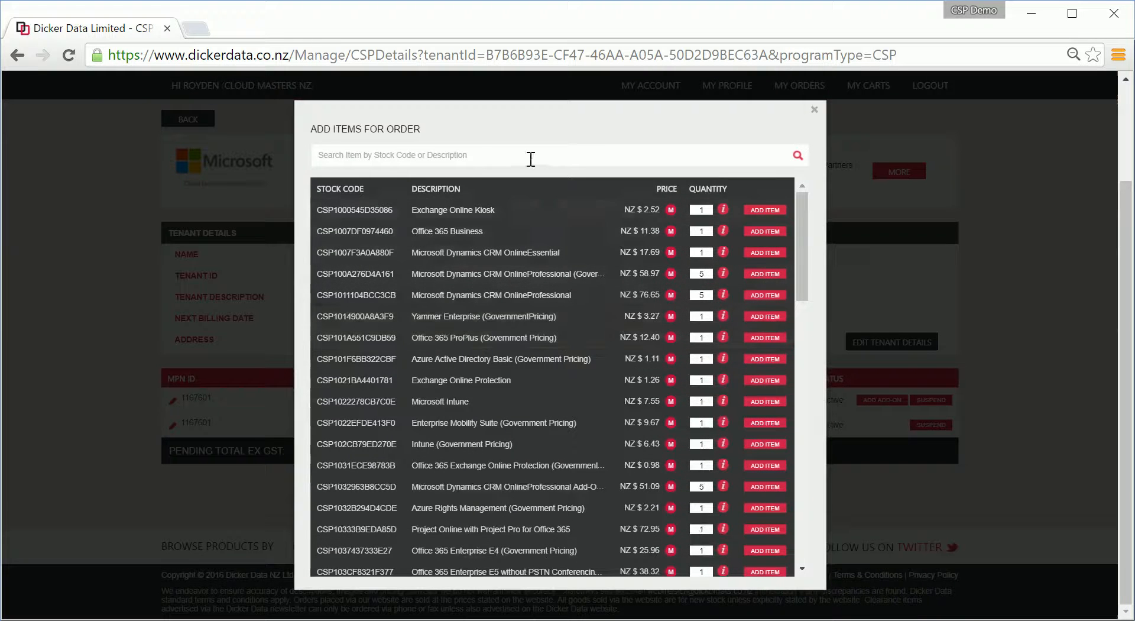
Search 'professional' and add 8 CRM OnlineProfessional licences to the order.
text(professional)
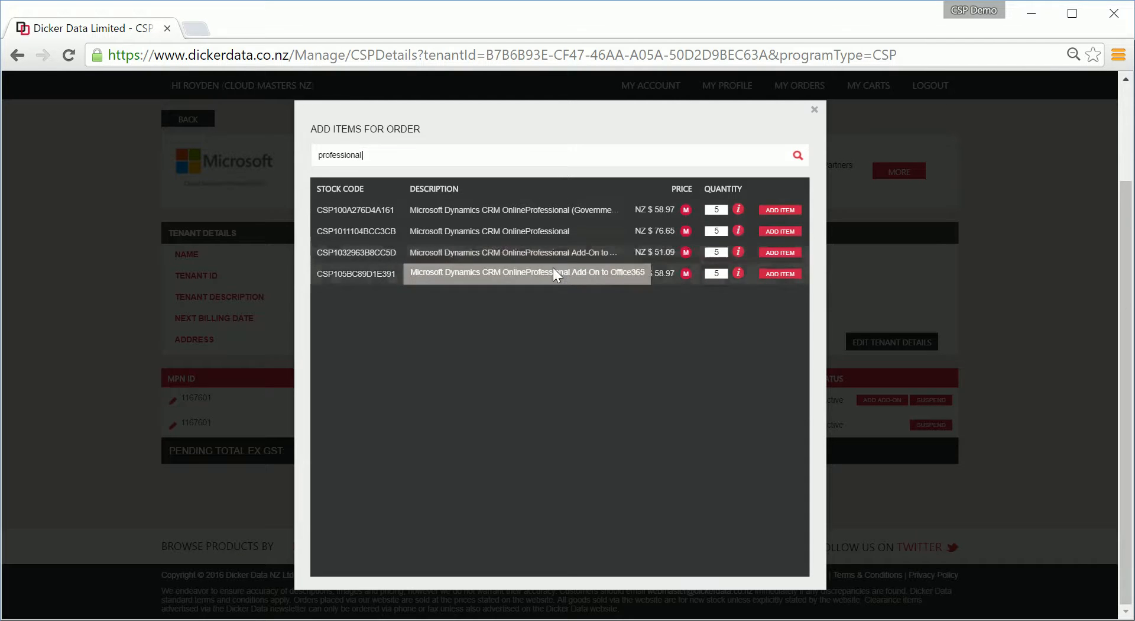
mouse_move(558, 230)
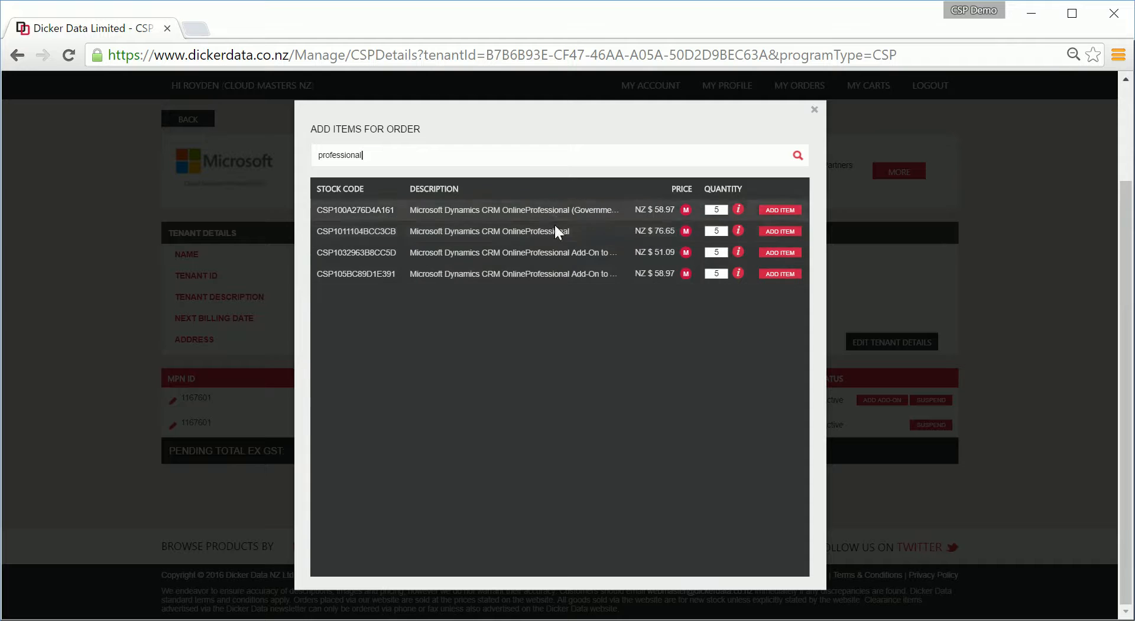
click(714, 231)
text(8)
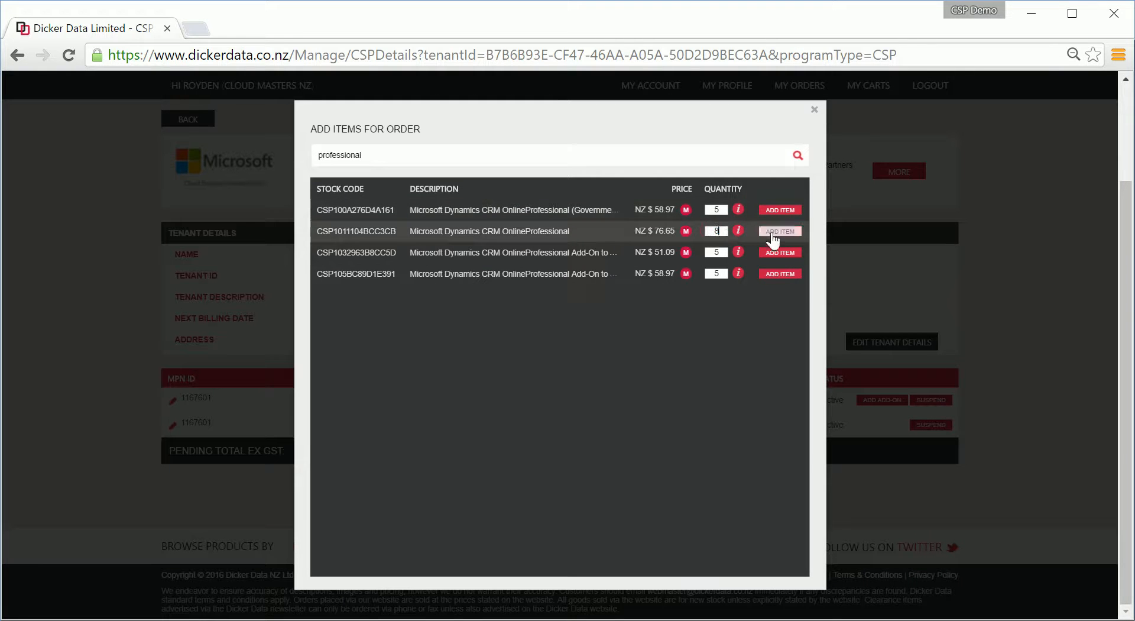
click(779, 231)
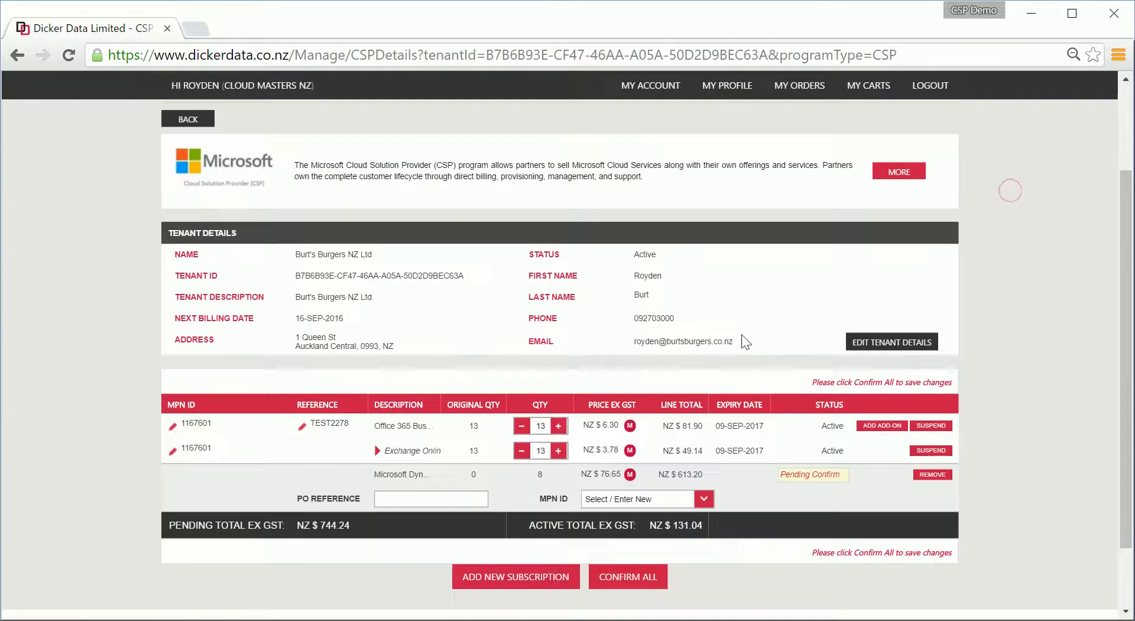
Enter PO reference TEST2279 and select MPN ID 1167601 on the pending CRM line.
scroll(down, 3)
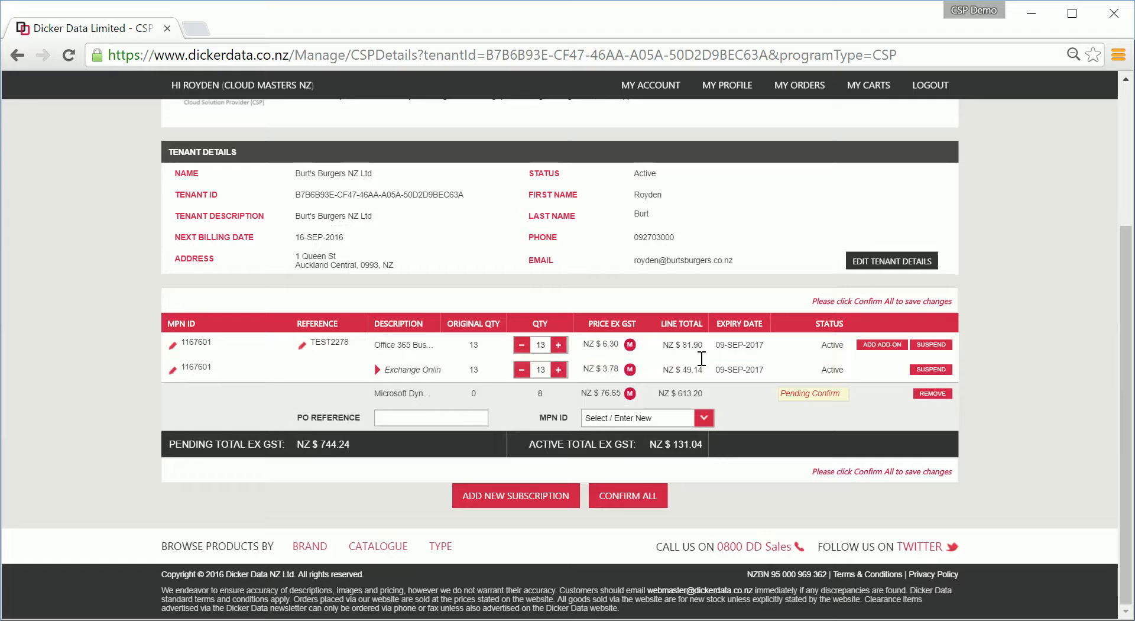
click(430, 417)
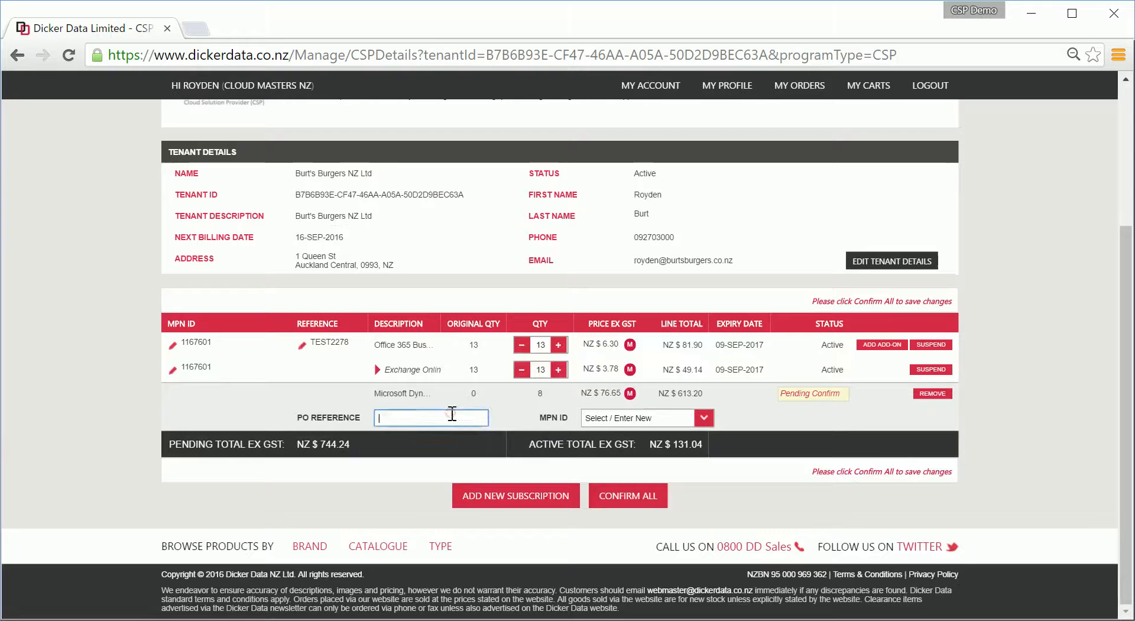
text(TEST2279)
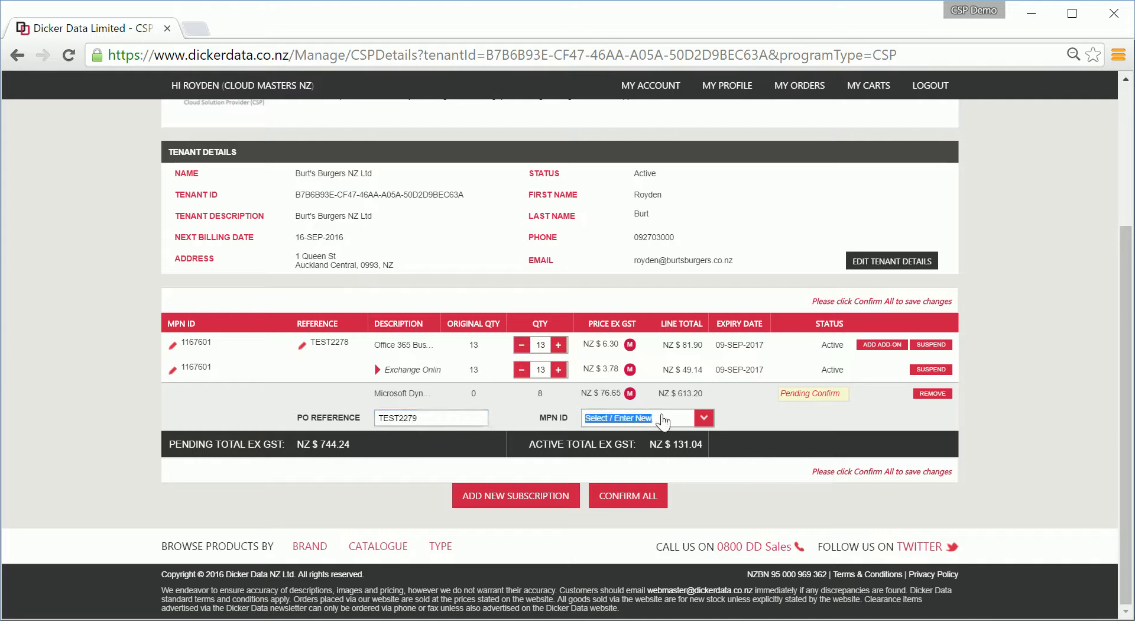
click(702, 417)
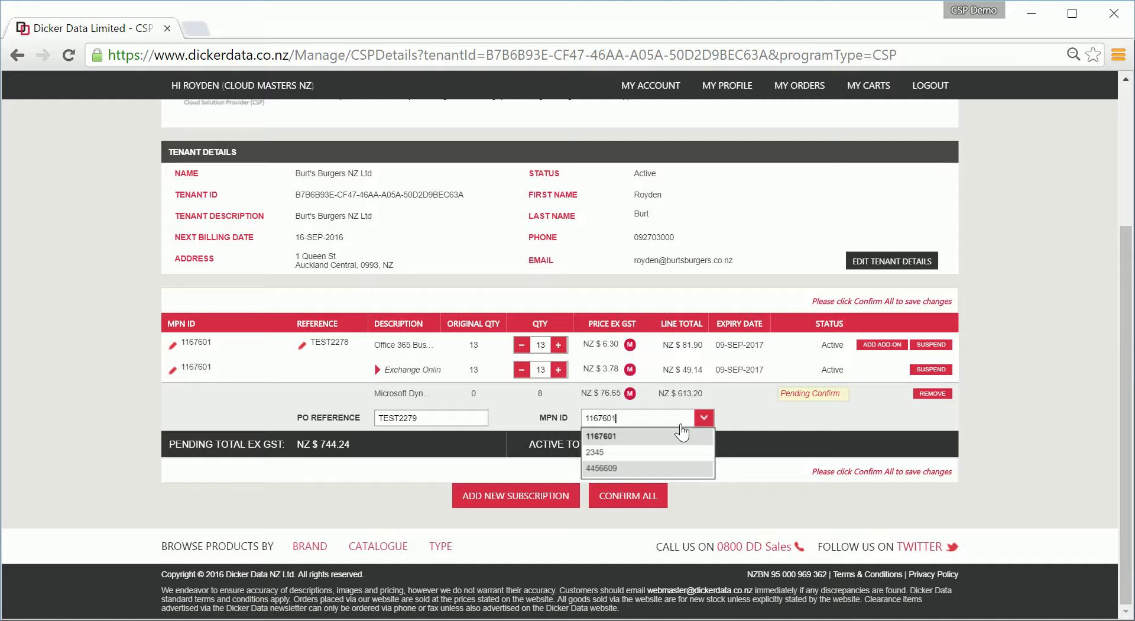
click(630, 436)
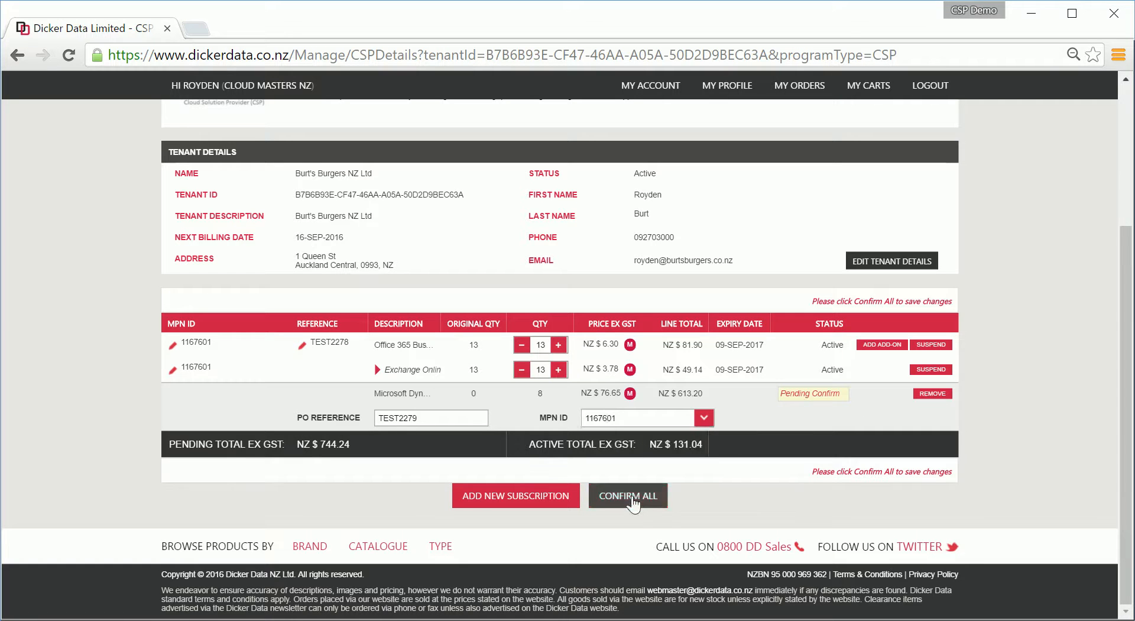
Confirm all pending changes, accept the NZ$744.24 total, and dismiss the finish message.
click(626, 496)
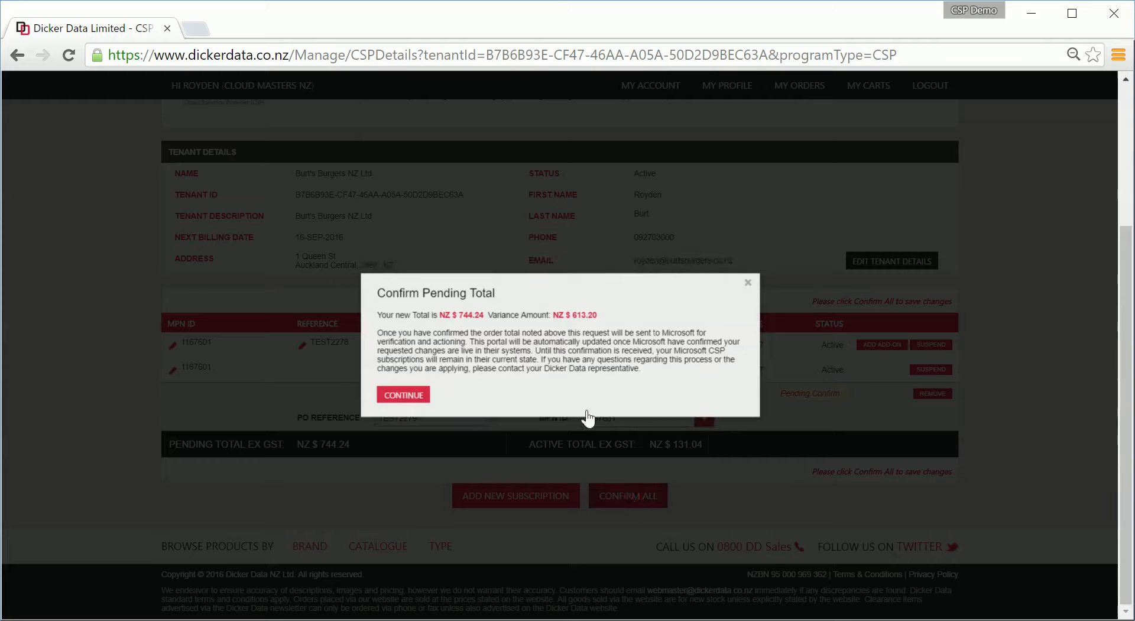
click(402, 394)
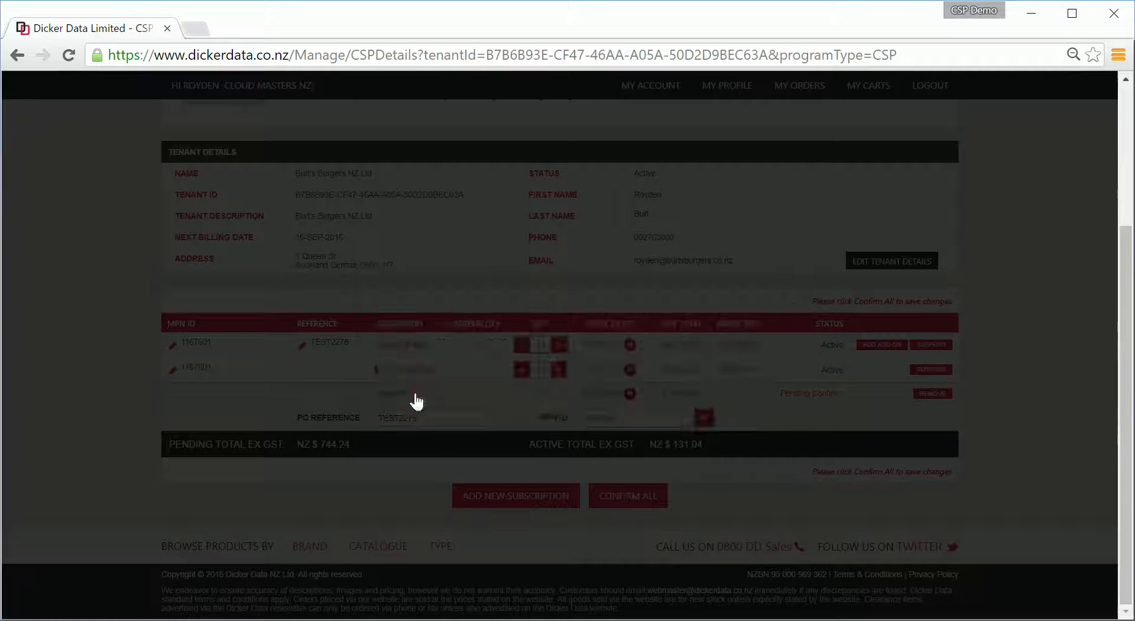
click(626, 495)
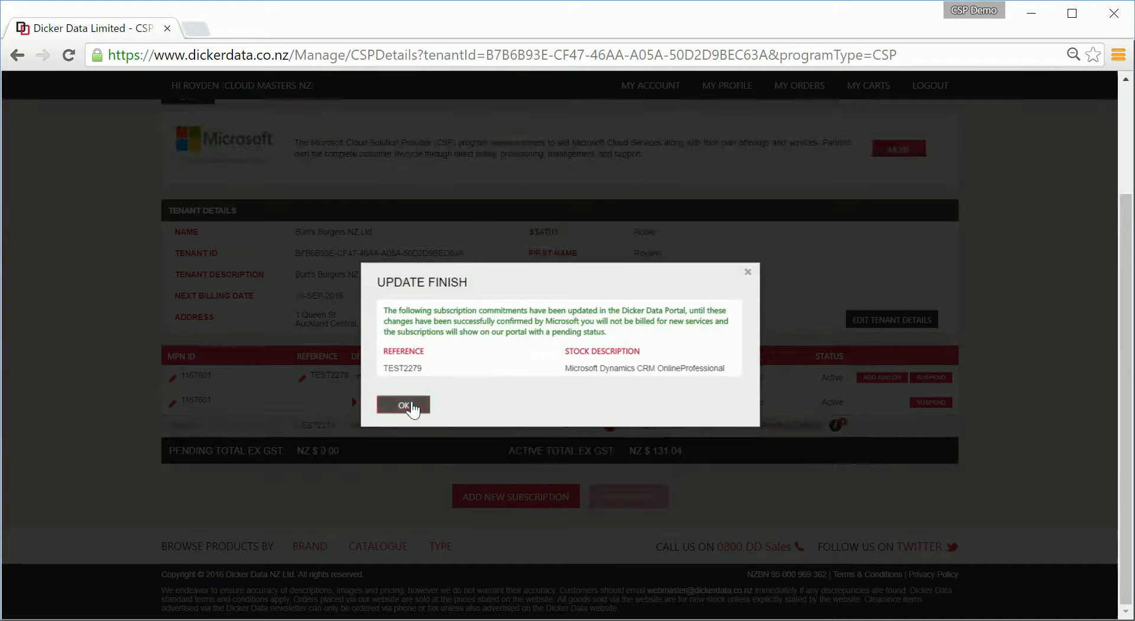
click(402, 404)
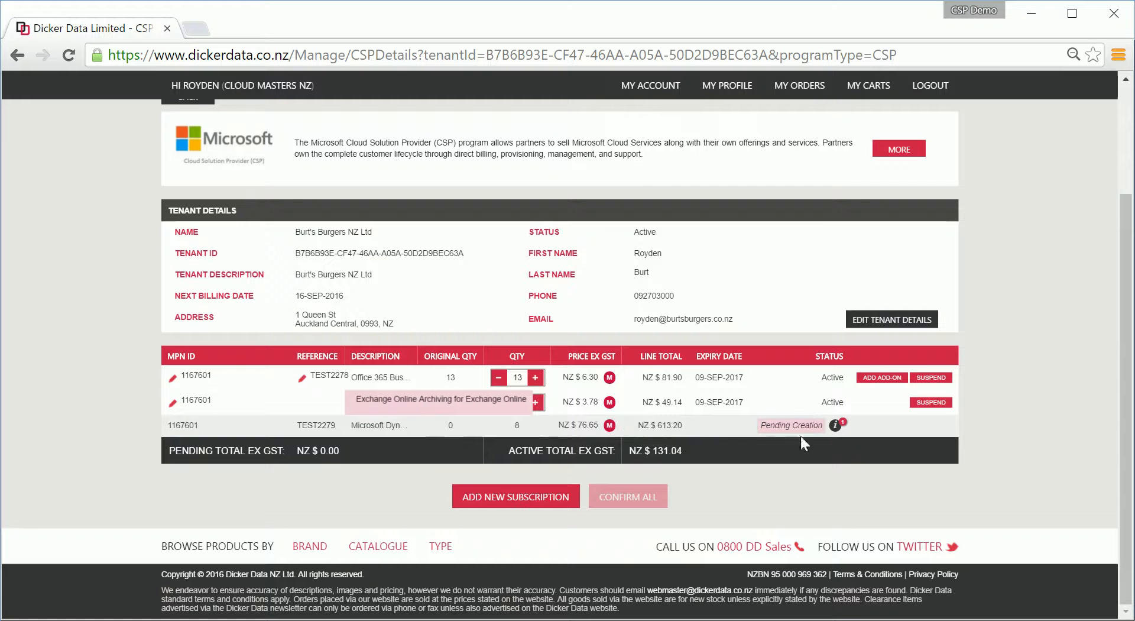
mouse_move(831, 442)
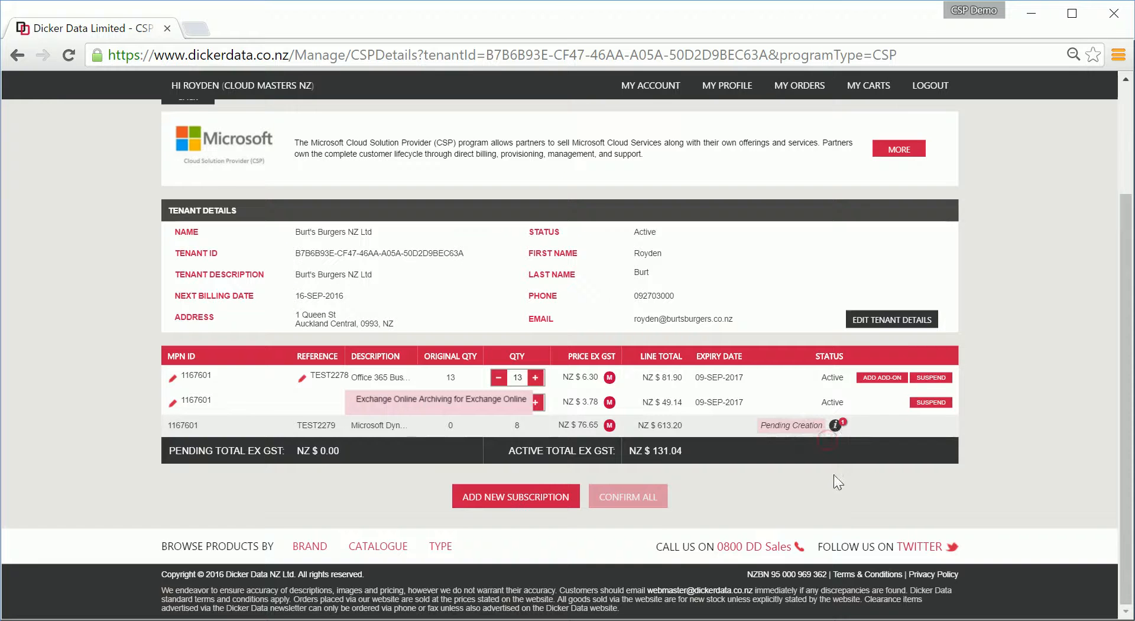
mouse_move(847, 614)
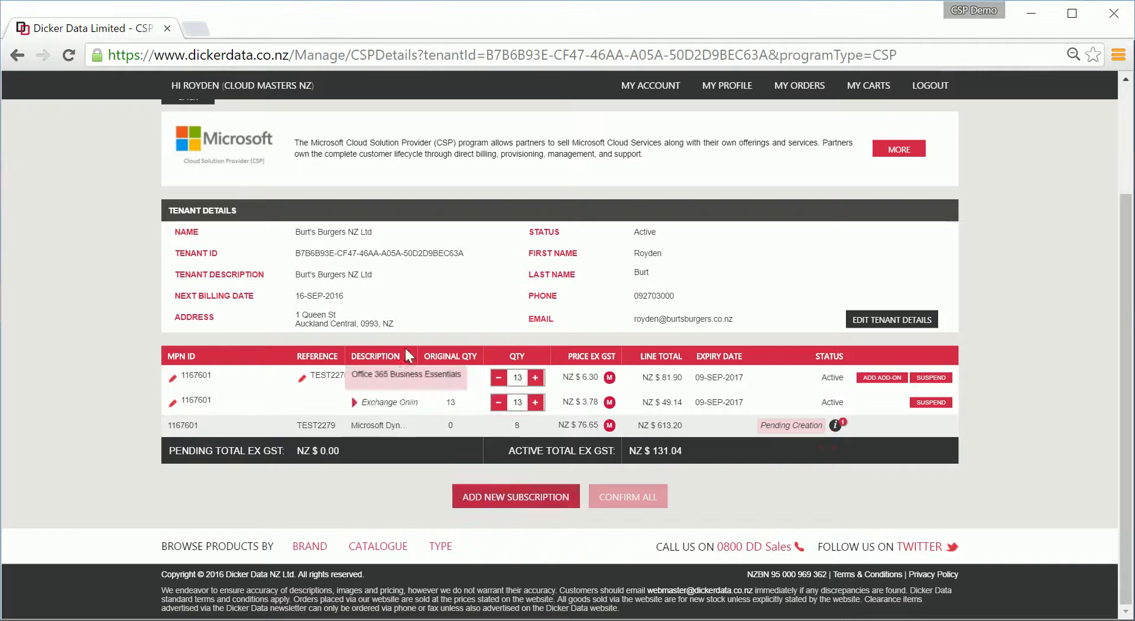
mouse_move(390, 401)
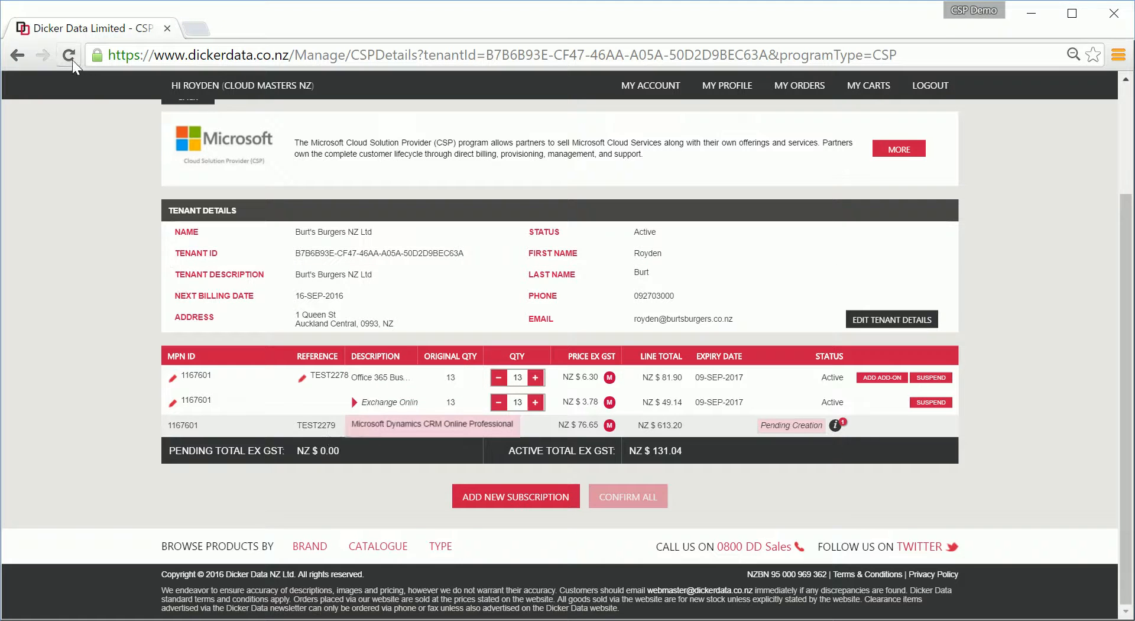
Reload the tenant details page so TEST2279 shows Active at NZ$744.24.
click(68, 55)
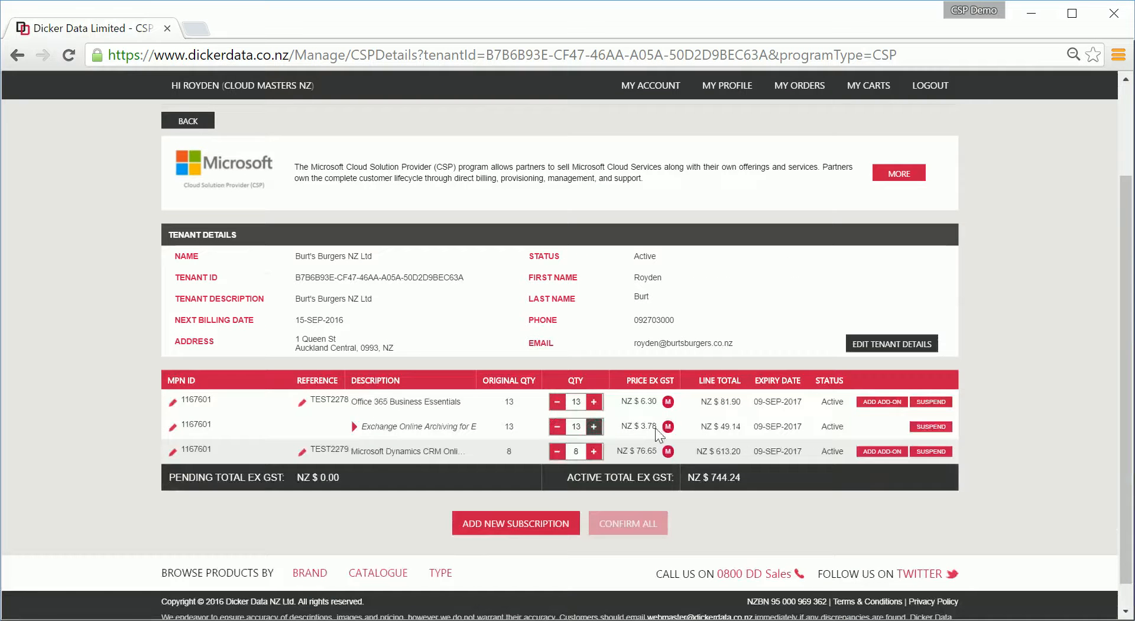
mouse_move(846, 463)
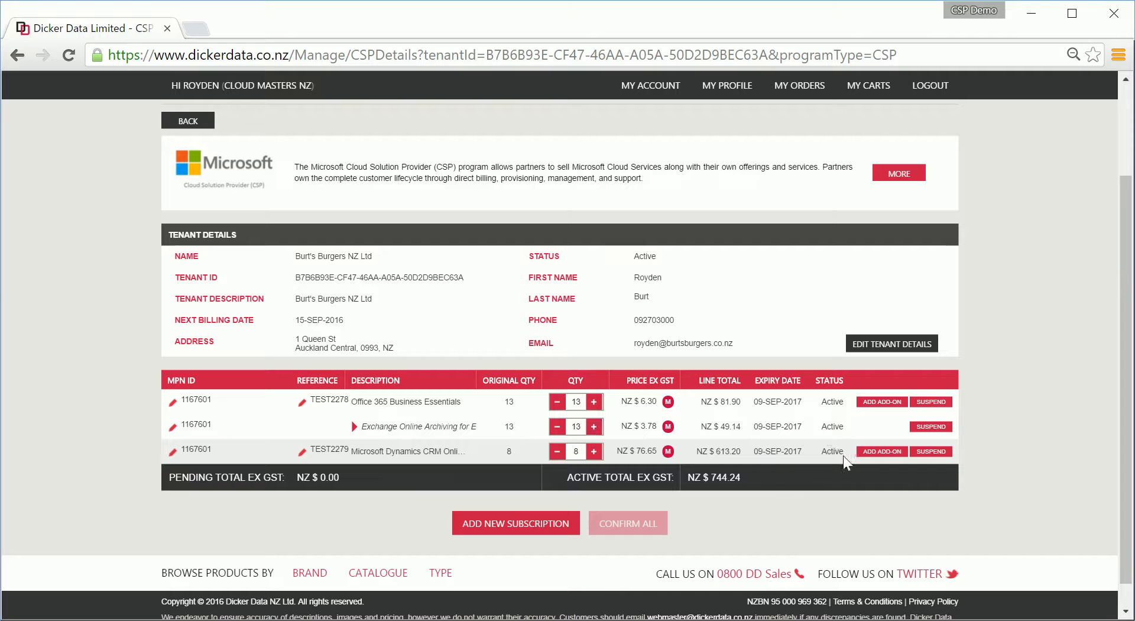
mouse_move(815, 496)
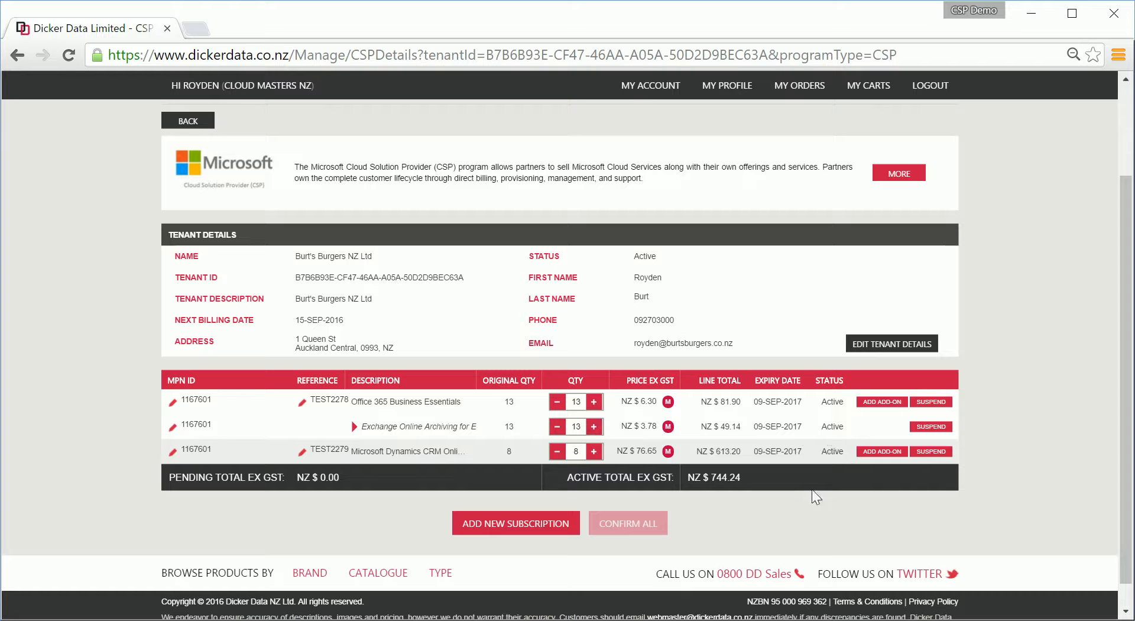
mouse_move(874, 565)
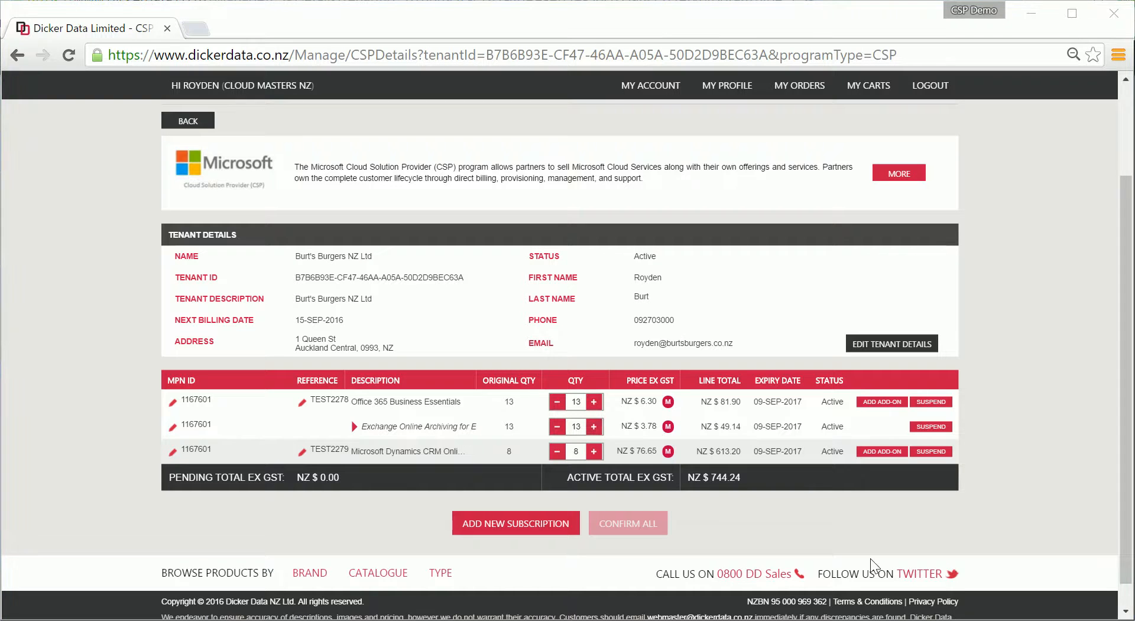